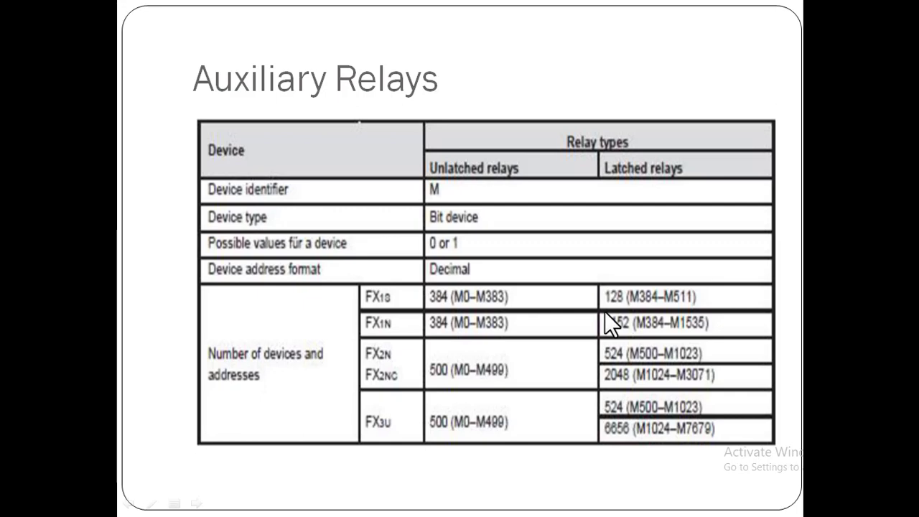
{"action": "mouse_move", "coordinate": [537, 236]}
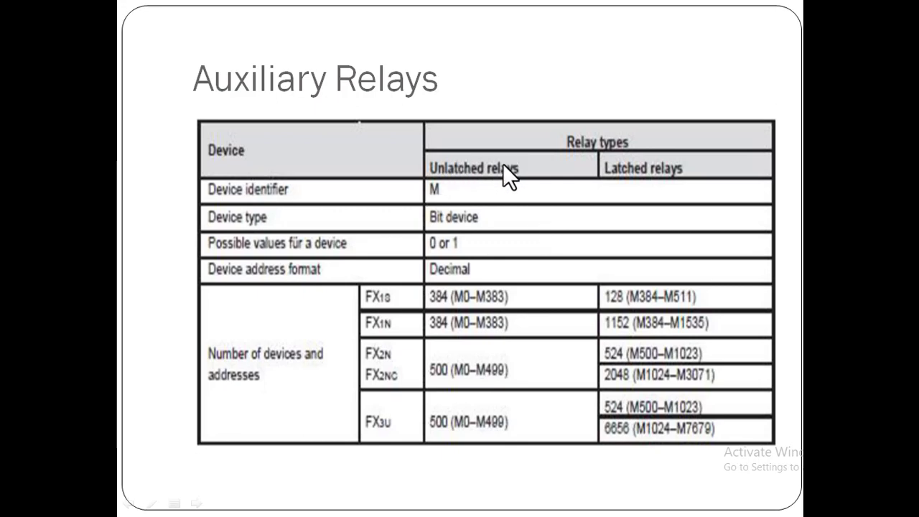
{"action": "mouse_move", "coordinate": [692, 181]}
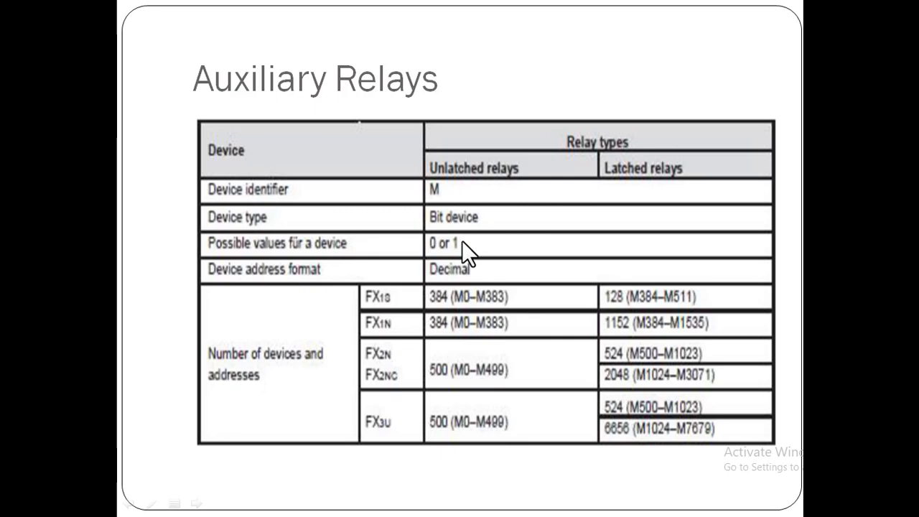
{"action": "mouse_move", "coordinate": [499, 251]}
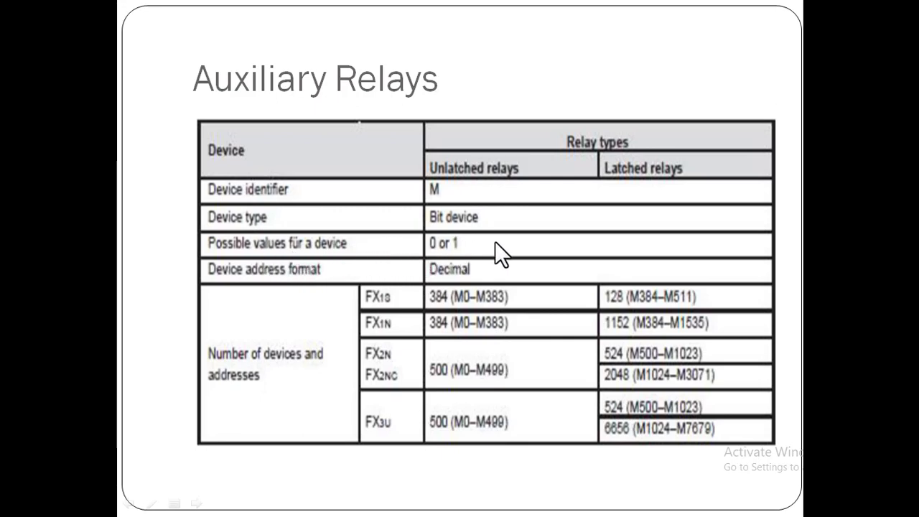
{"action": "mouse_move", "coordinate": [348, 262]}
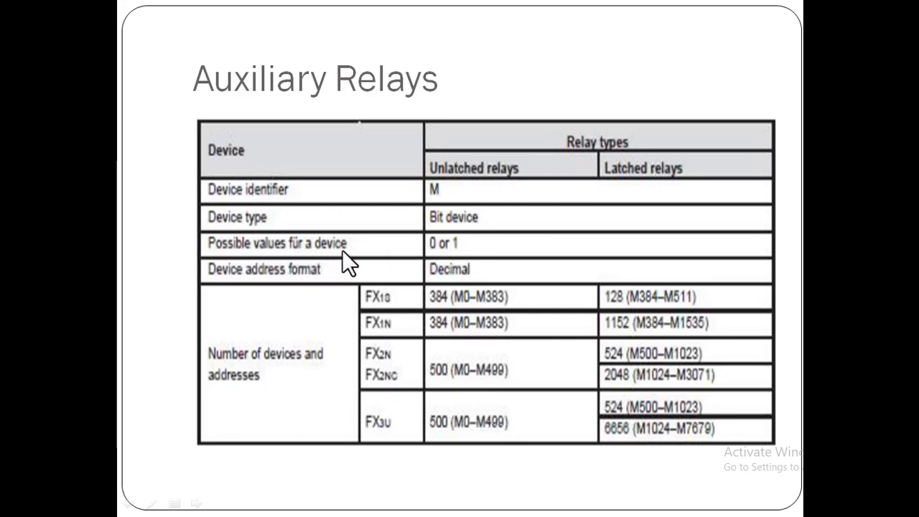
{"action": "mouse_move", "coordinate": [348, 284]}
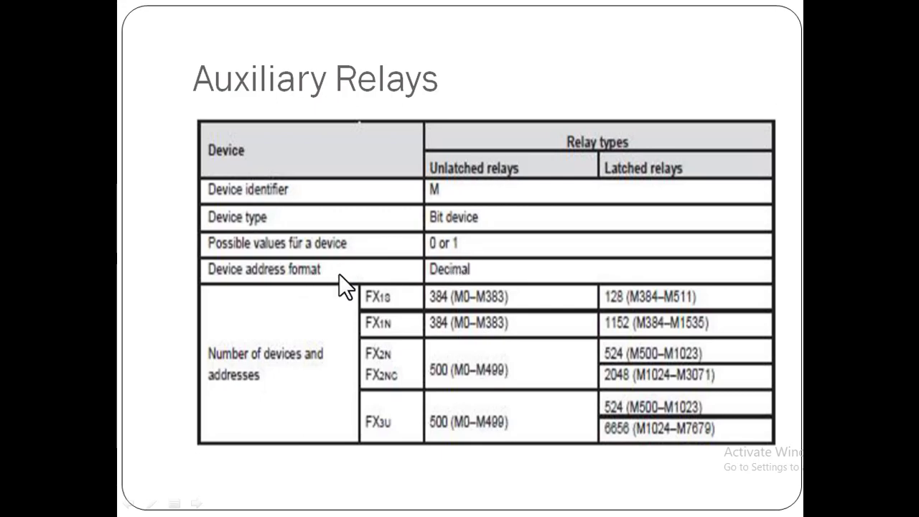
{"action": "mouse_move", "coordinate": [477, 284]}
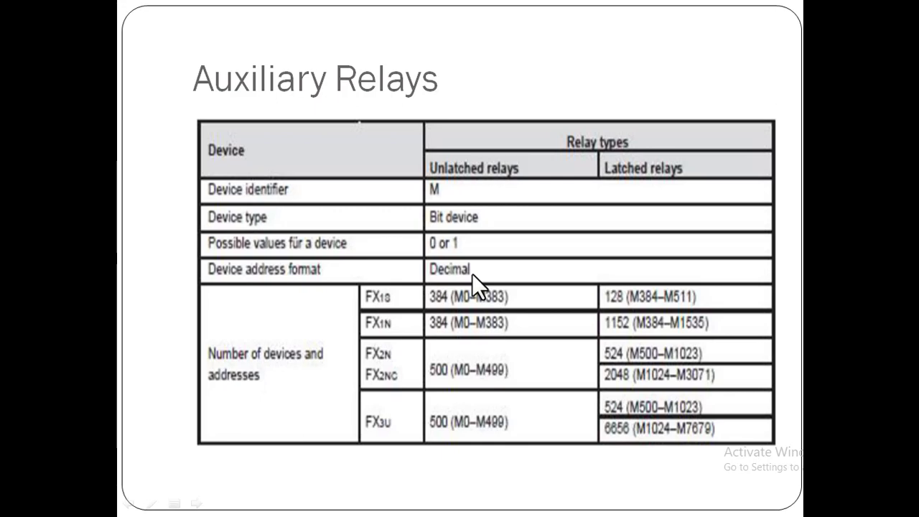
{"action": "mouse_move", "coordinate": [400, 319]}
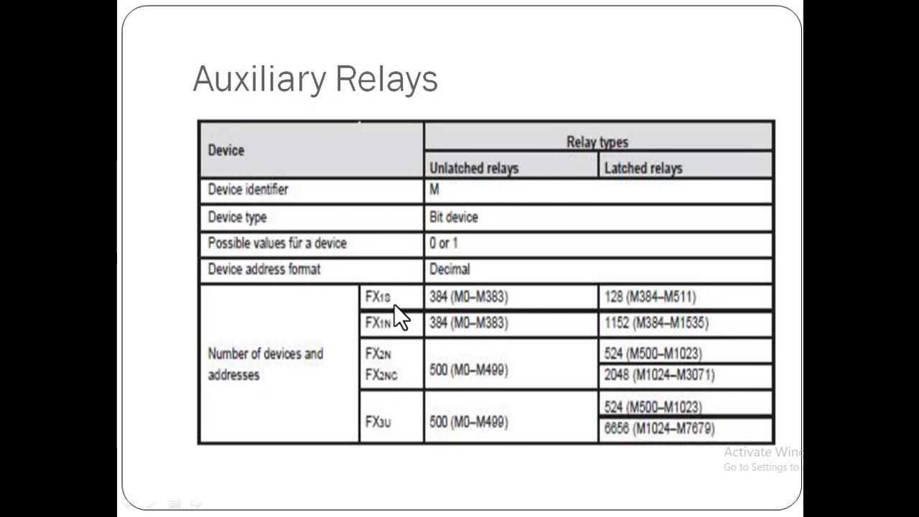
{"action": "mouse_move", "coordinate": [459, 316]}
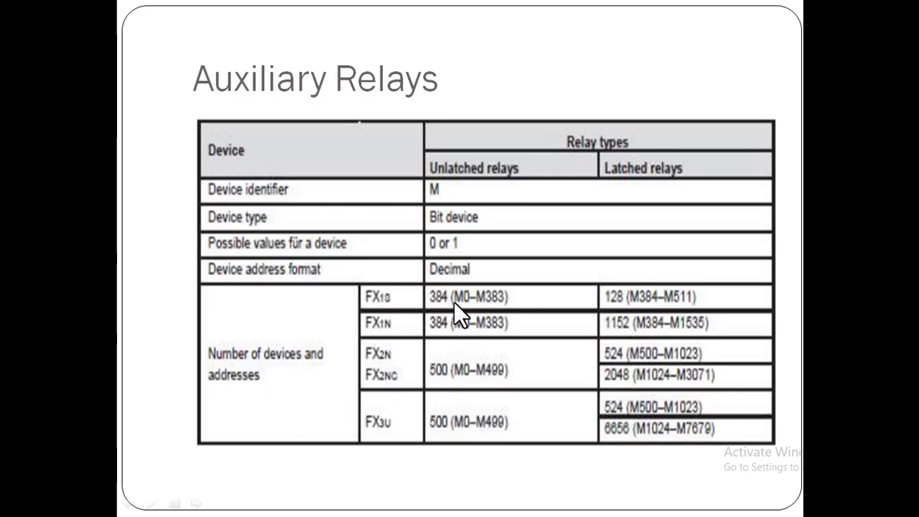
{"action": "mouse_move", "coordinate": [488, 305]}
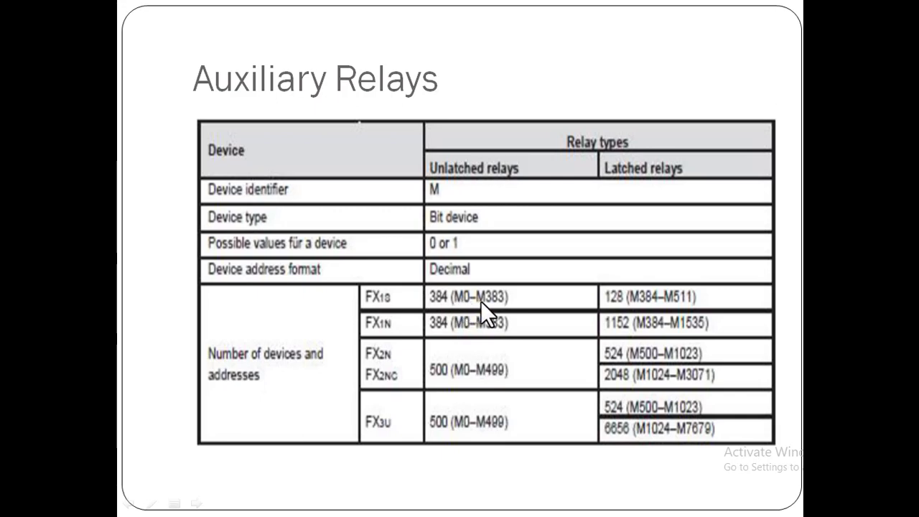
{"action": "mouse_move", "coordinate": [463, 194]}
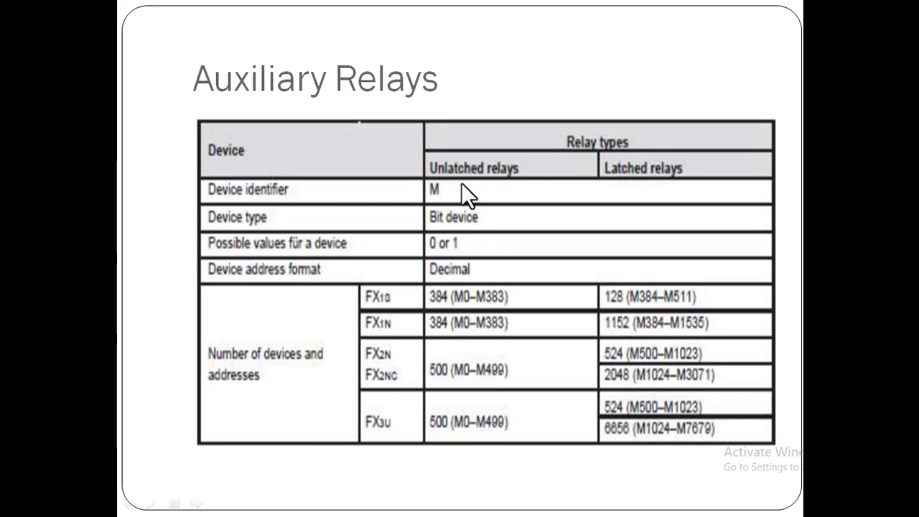
{"action": "mouse_move", "coordinate": [649, 298]}
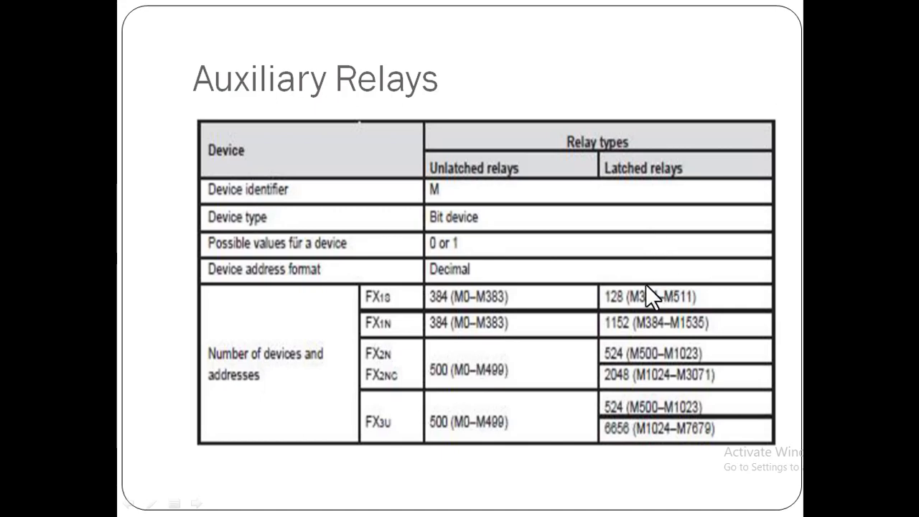
{"action": "mouse_move", "coordinate": [652, 310]}
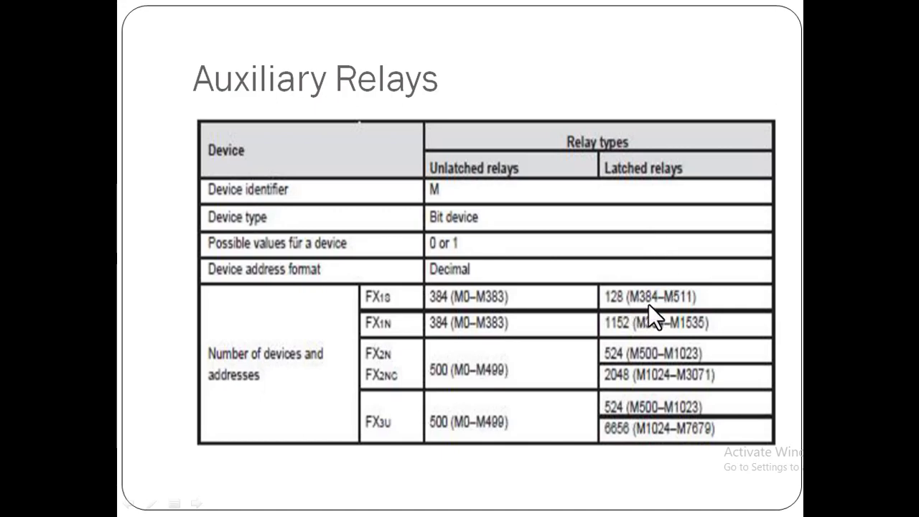
{"action": "mouse_move", "coordinate": [673, 316]}
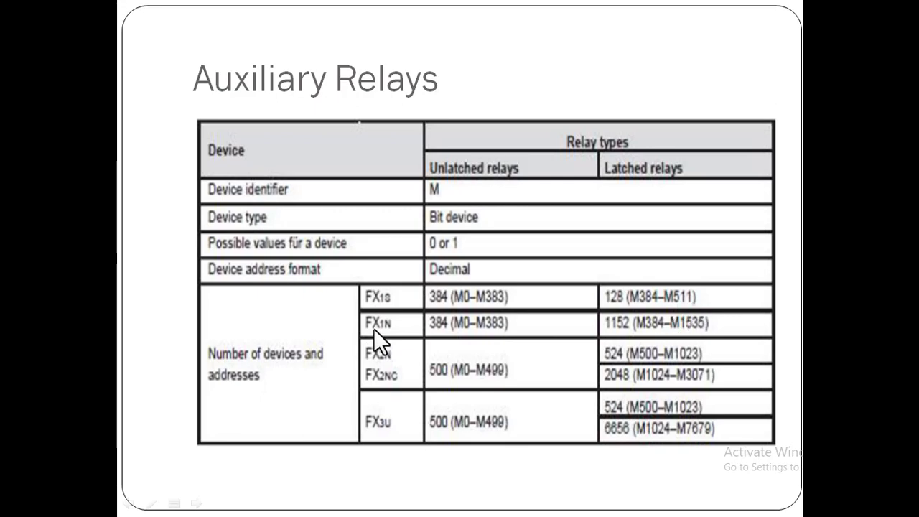
{"action": "mouse_move", "coordinate": [391, 339]}
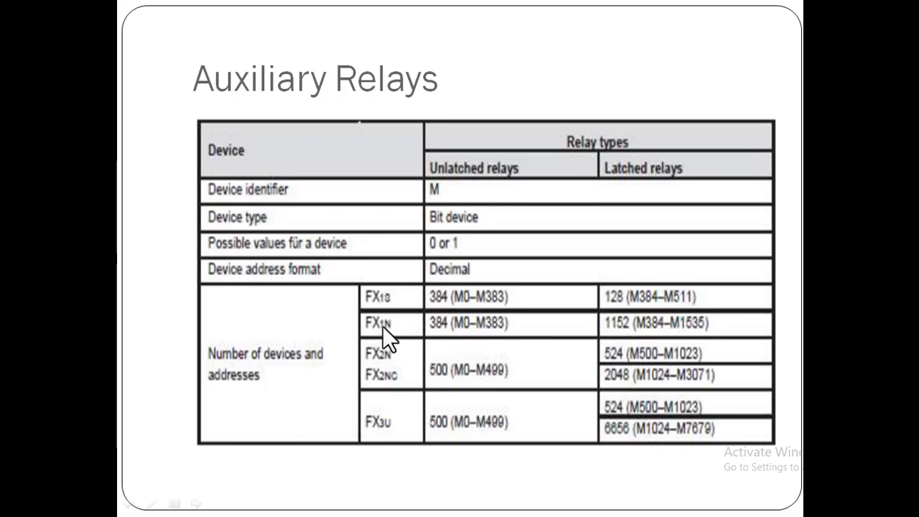
{"action": "mouse_move", "coordinate": [456, 347]}
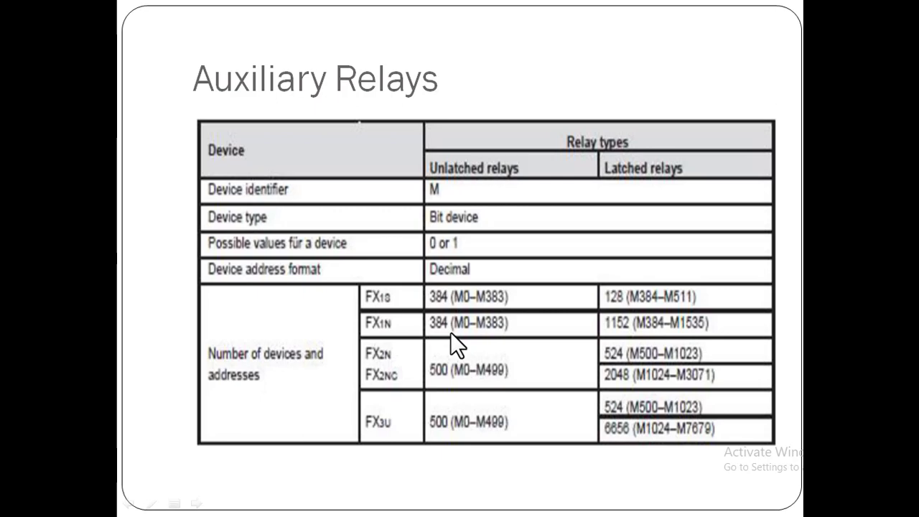
{"action": "mouse_move", "coordinate": [474, 342]}
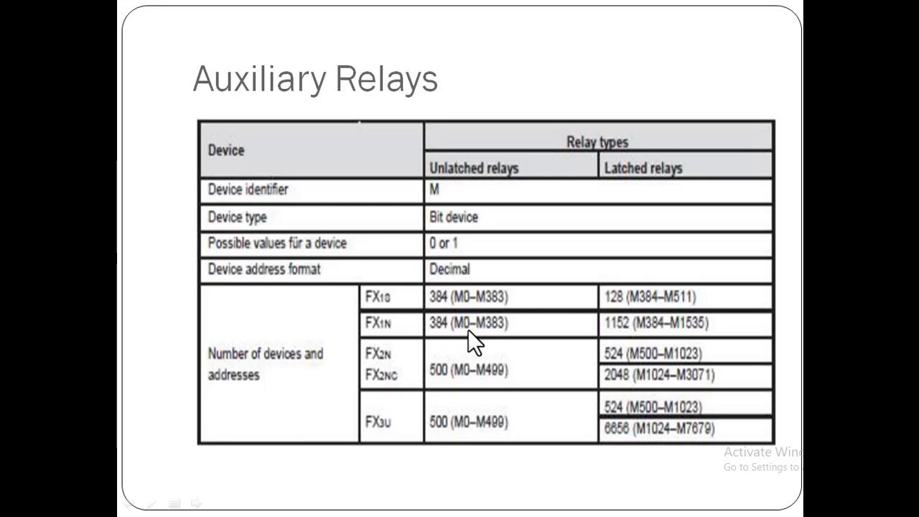
{"action": "mouse_move", "coordinate": [534, 349]}
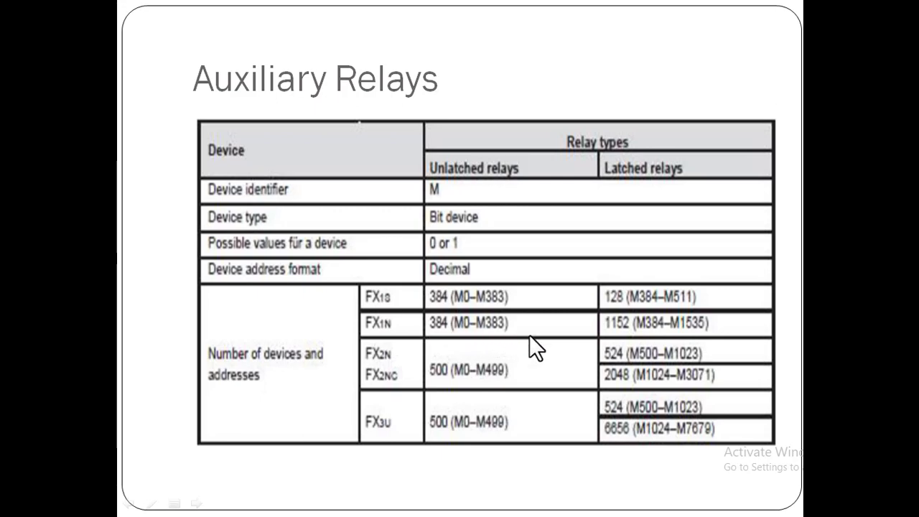
{"action": "mouse_move", "coordinate": [625, 338]}
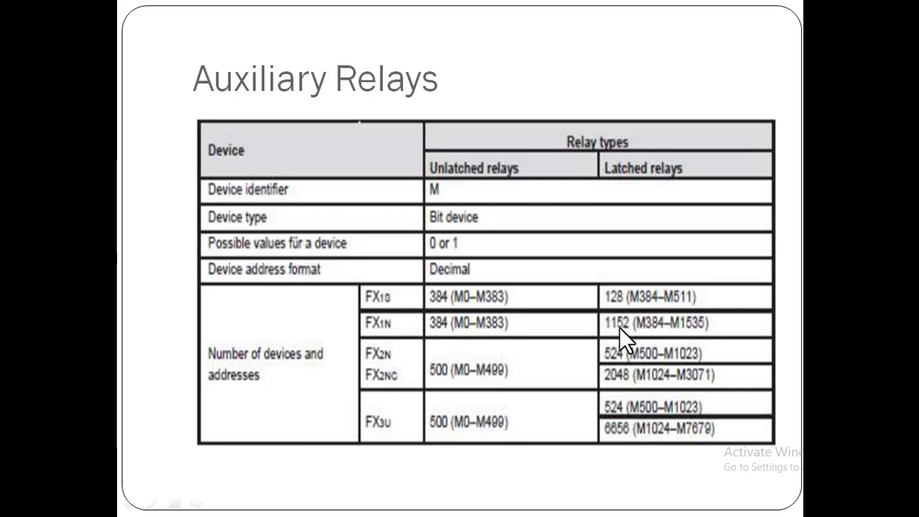
{"action": "mouse_move", "coordinate": [630, 335]}
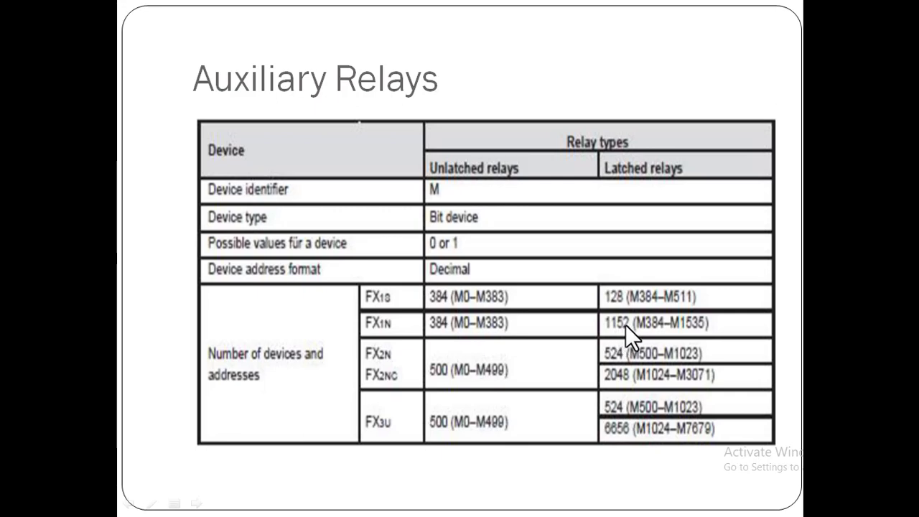
{"action": "mouse_move", "coordinate": [662, 339]}
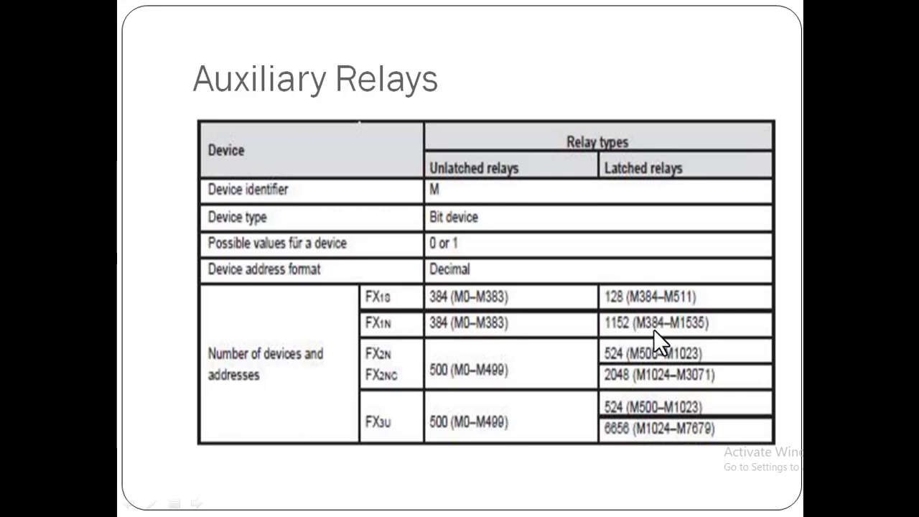
{"action": "mouse_move", "coordinate": [698, 343]}
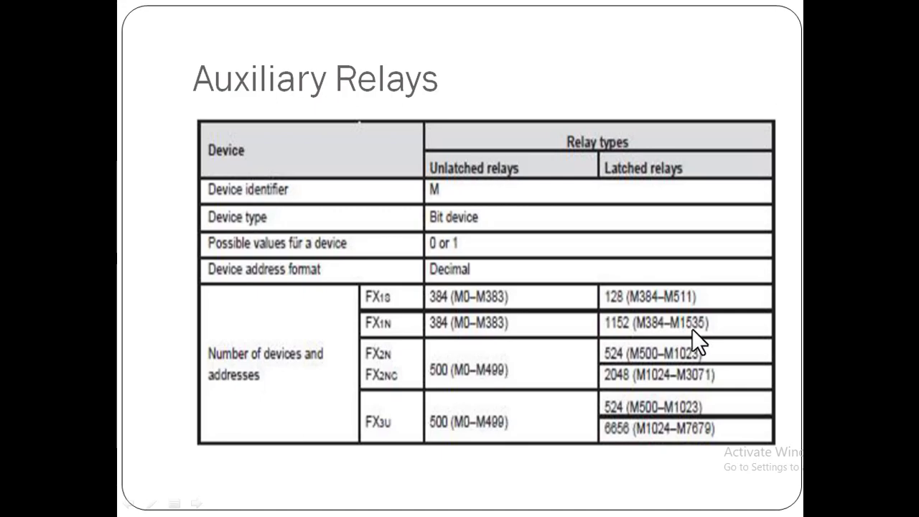
{"action": "mouse_move", "coordinate": [390, 400]}
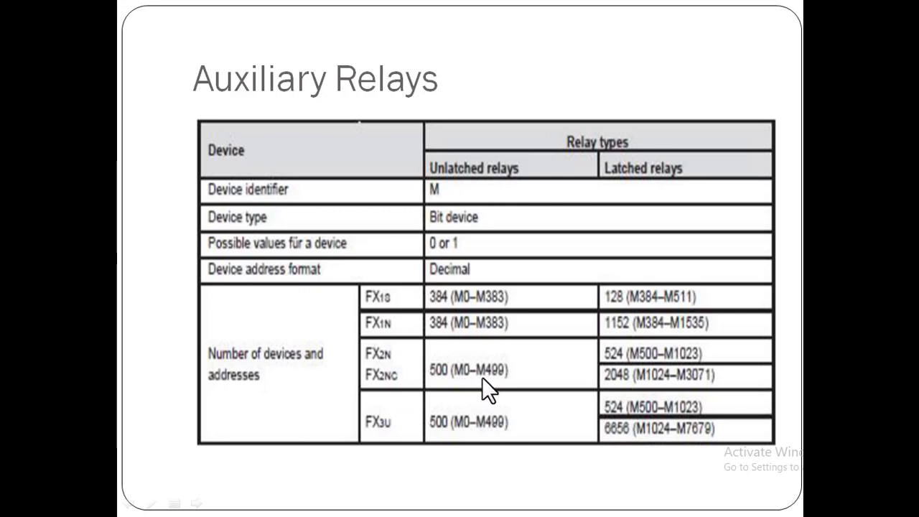
{"action": "mouse_move", "coordinate": [653, 370]}
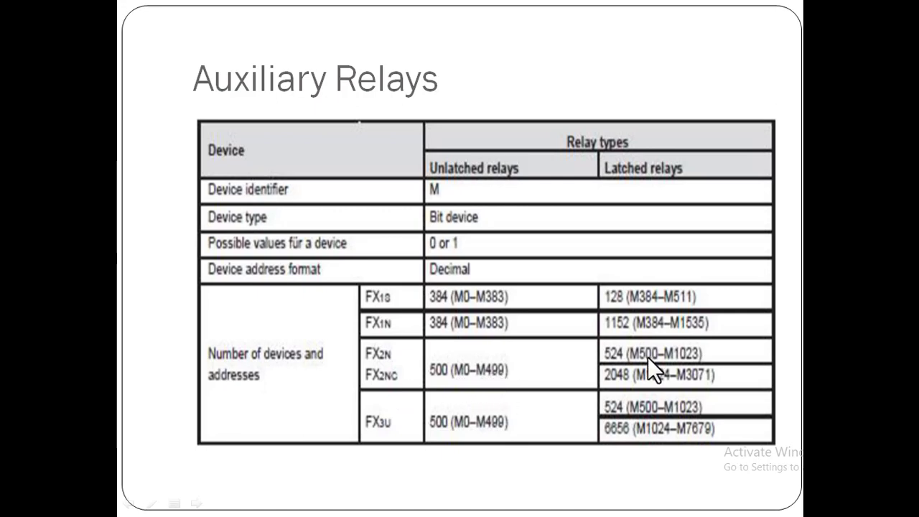
{"action": "mouse_move", "coordinate": [635, 309]}
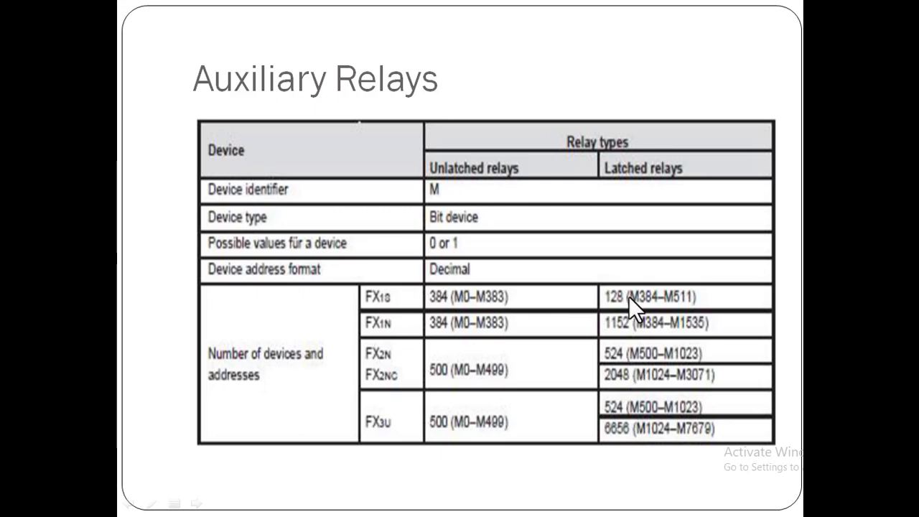
{"action": "mouse_move", "coordinate": [617, 373]}
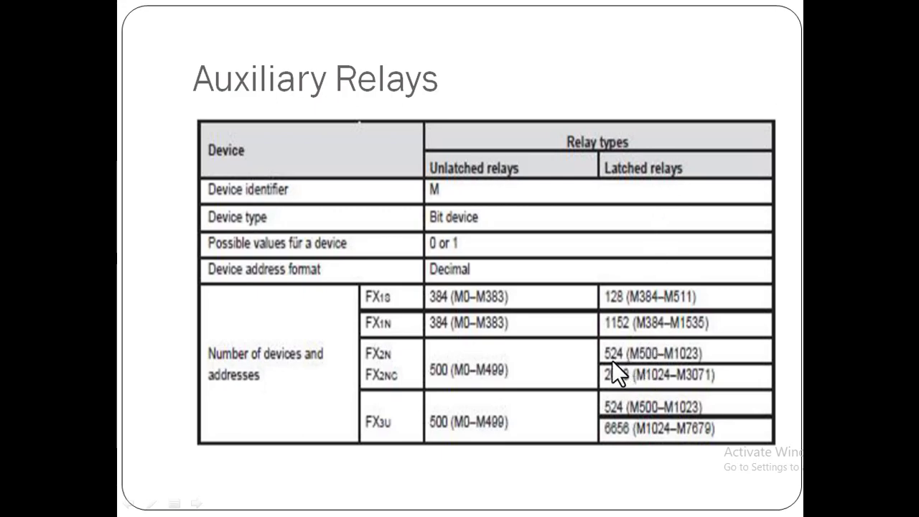
{"action": "mouse_move", "coordinate": [649, 368]}
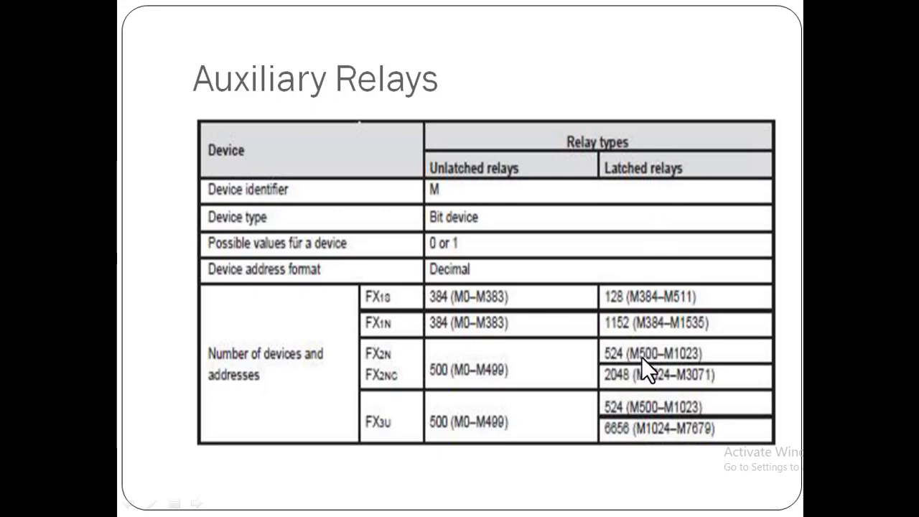
{"action": "mouse_move", "coordinate": [687, 370]}
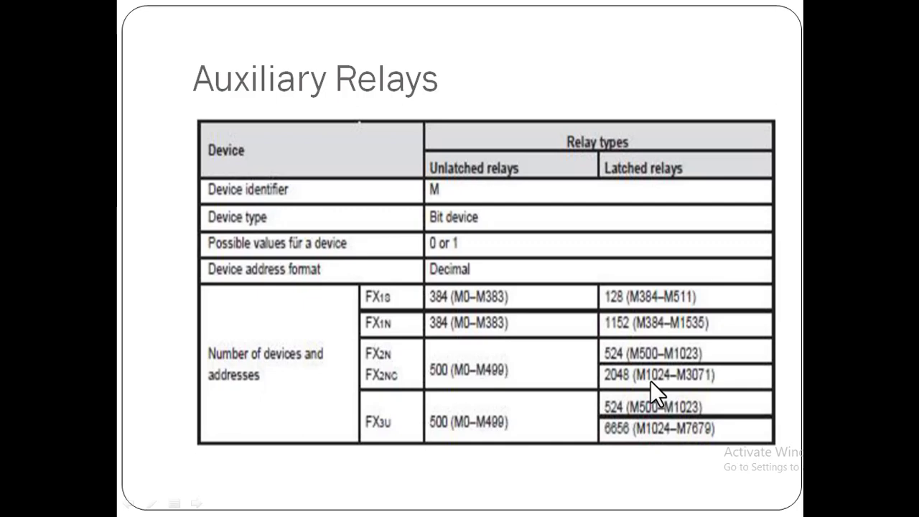
{"action": "mouse_move", "coordinate": [711, 391]}
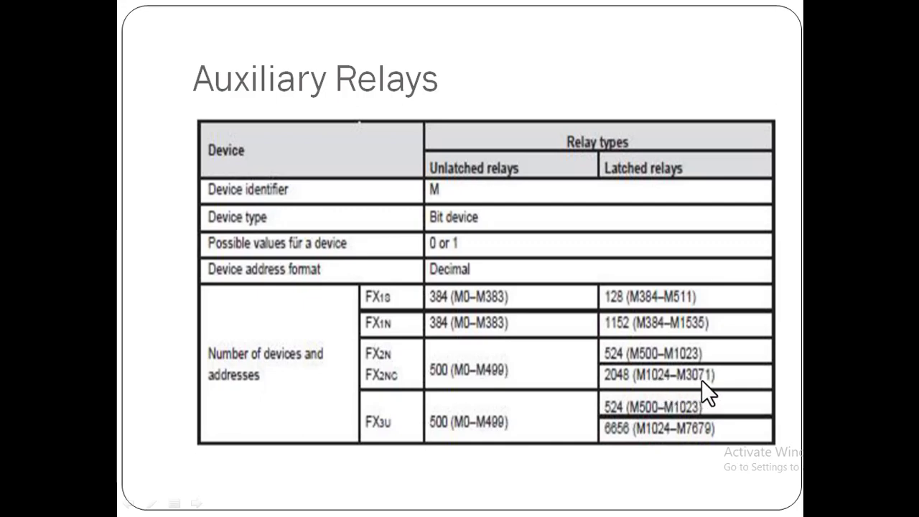
{"action": "mouse_move", "coordinate": [625, 402]}
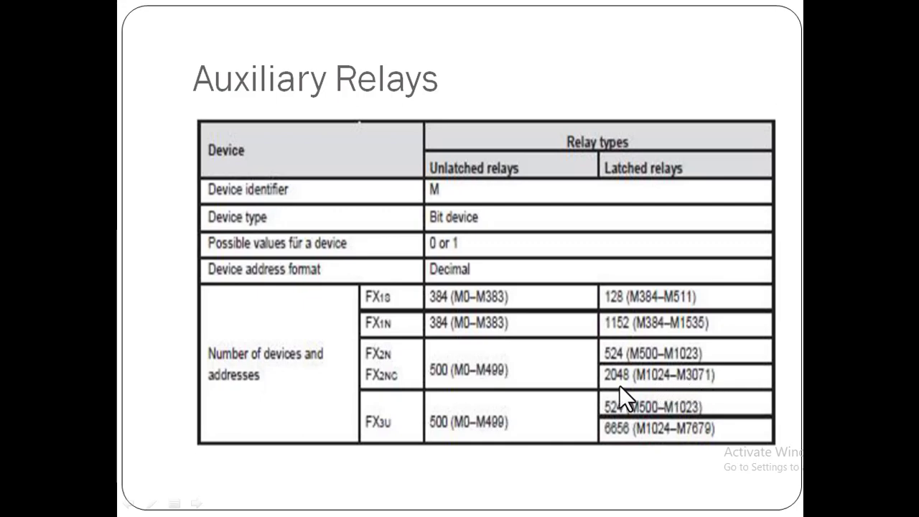
{"action": "mouse_move", "coordinate": [519, 457]}
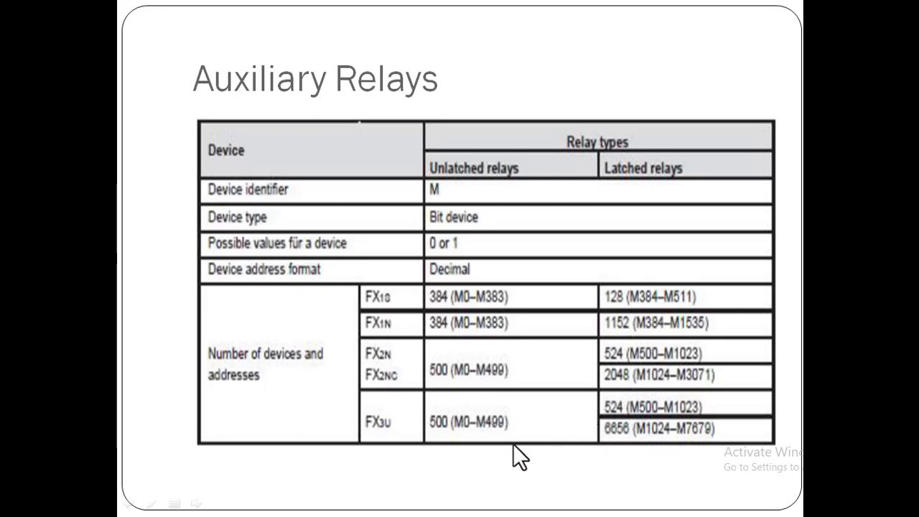
{"action": "mouse_move", "coordinate": [443, 438]}
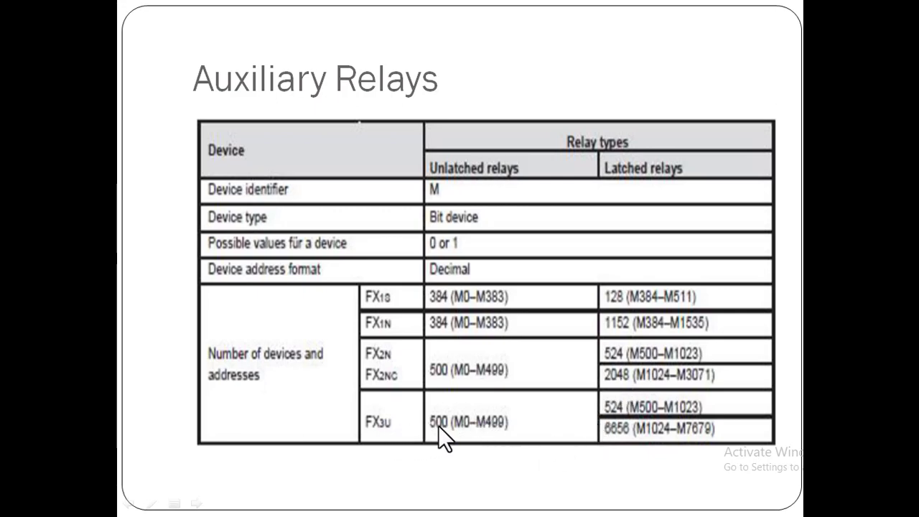
{"action": "mouse_move", "coordinate": [475, 444]}
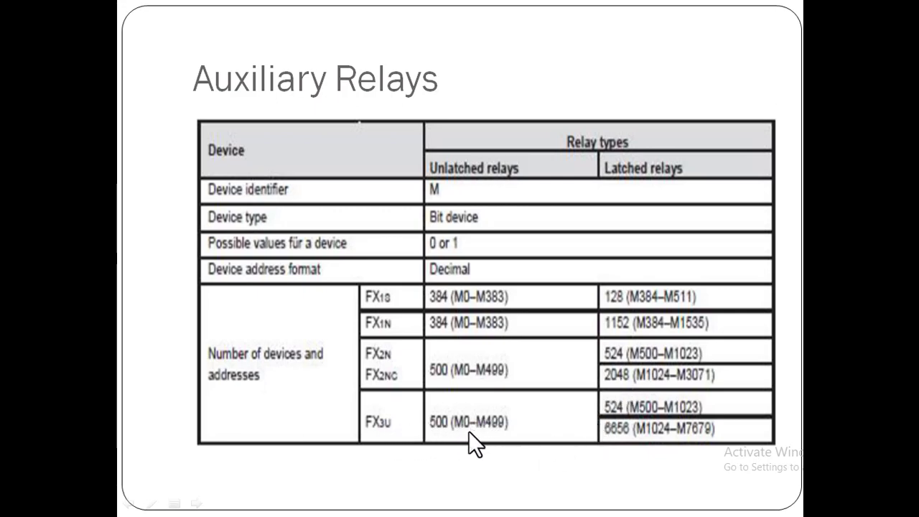
{"action": "mouse_move", "coordinate": [615, 438]}
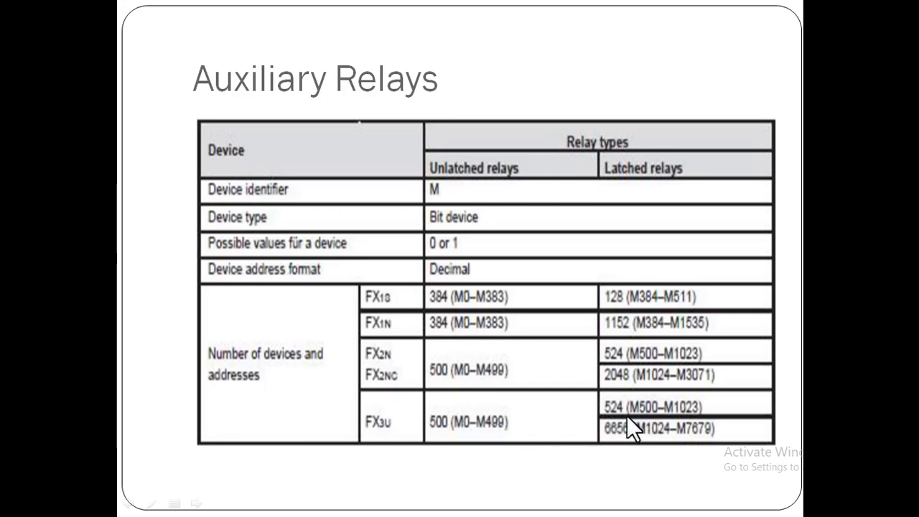
{"action": "mouse_move", "coordinate": [632, 419]}
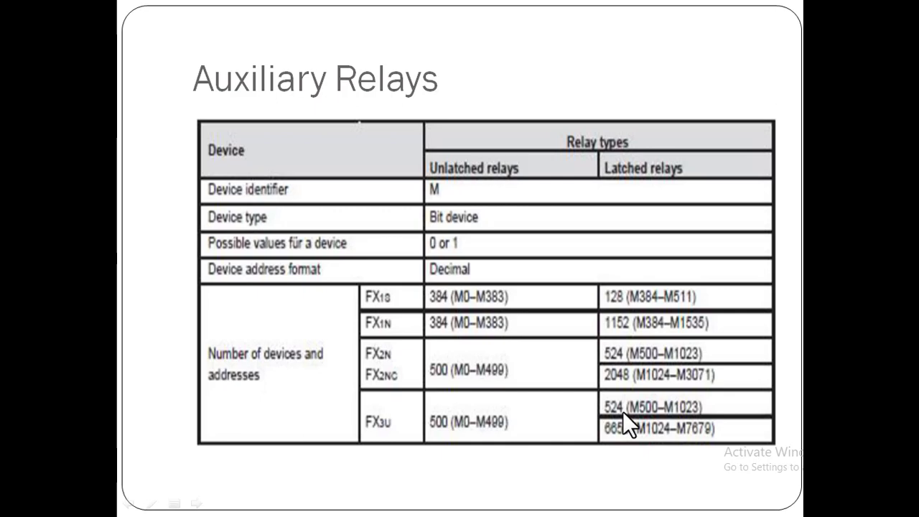
{"action": "mouse_move", "coordinate": [688, 423]}
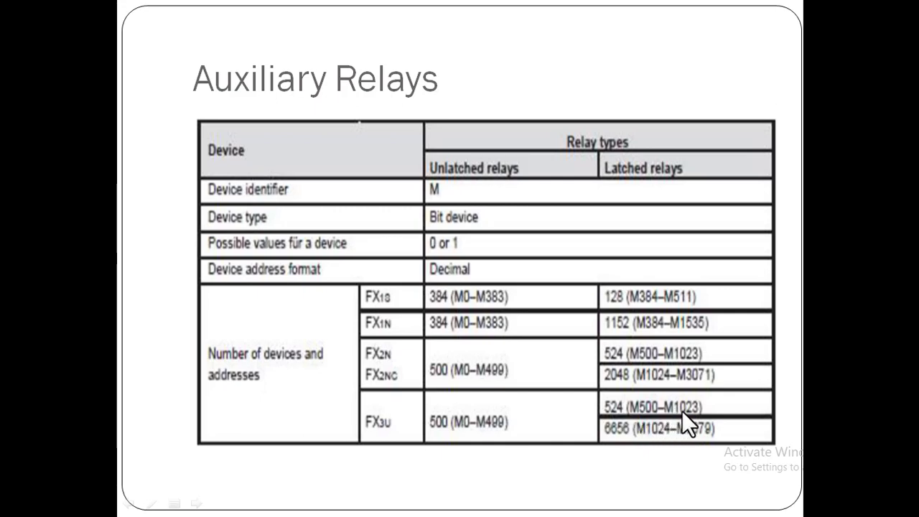
{"action": "mouse_move", "coordinate": [646, 445]}
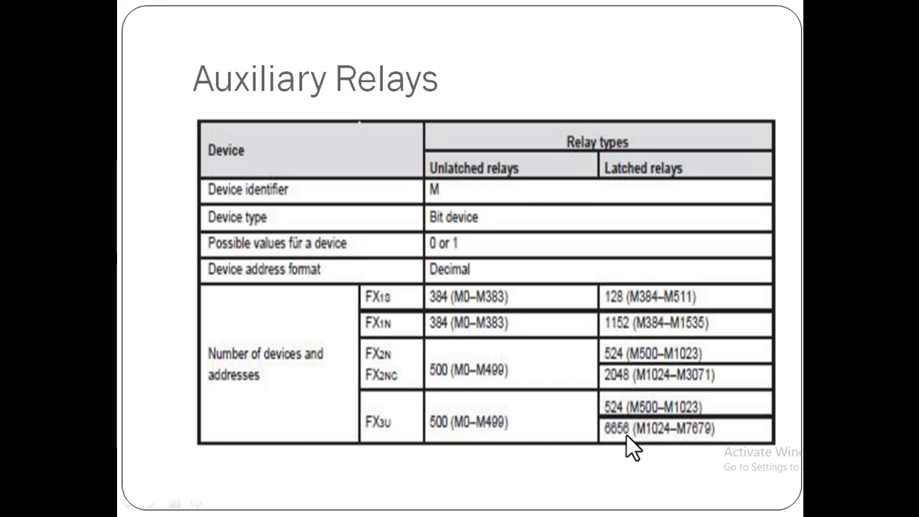
{"action": "mouse_move", "coordinate": [649, 443]}
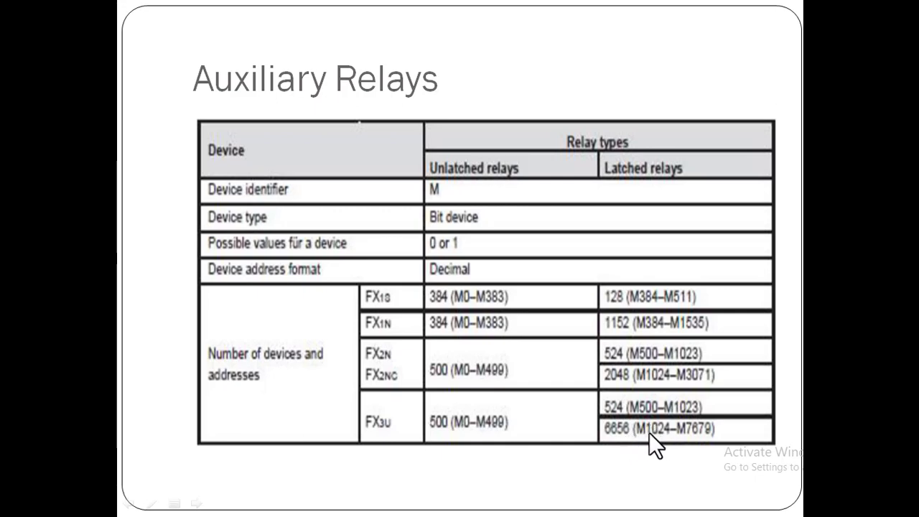
{"action": "mouse_move", "coordinate": [704, 448]}
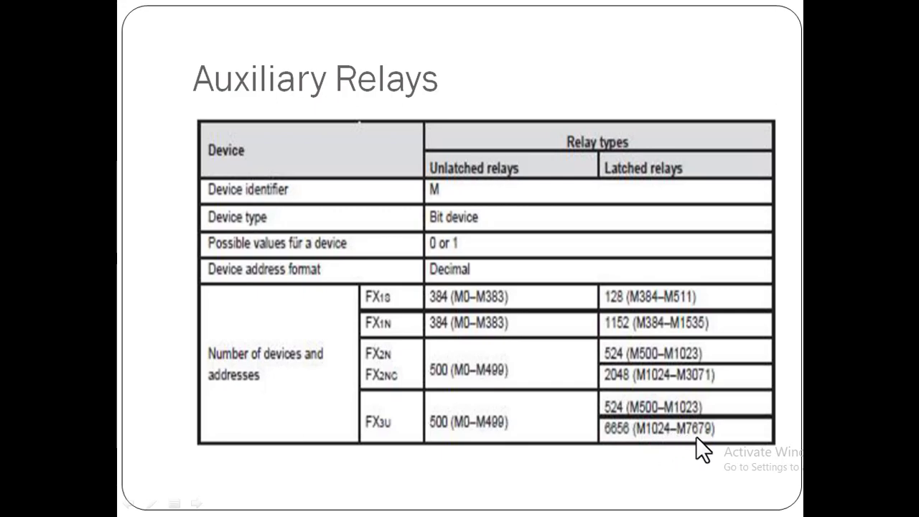
{"action": "mouse_move", "coordinate": [549, 301]}
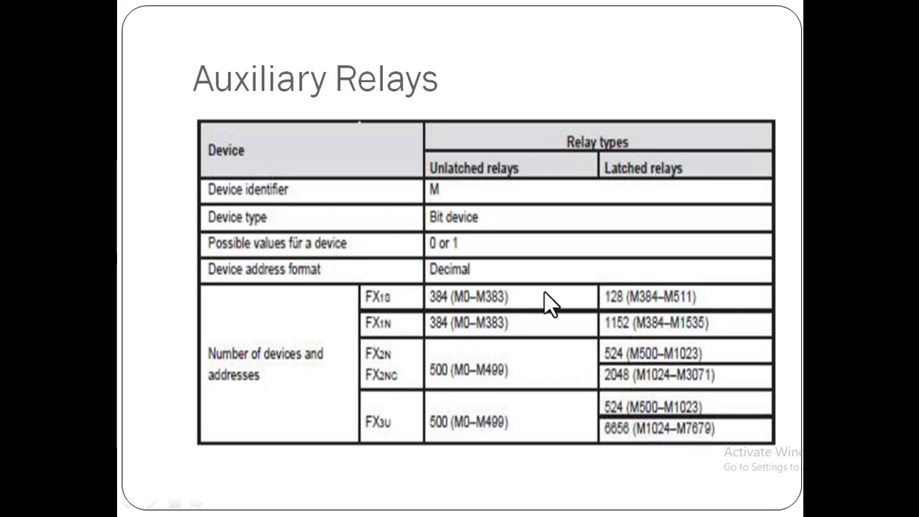
{"action": "mouse_move", "coordinate": [467, 316]}
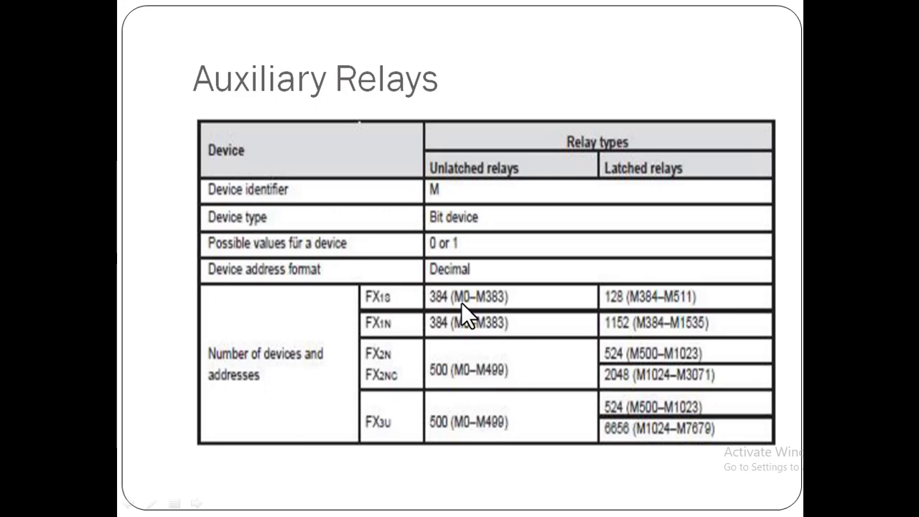
{"action": "mouse_move", "coordinate": [557, 264]}
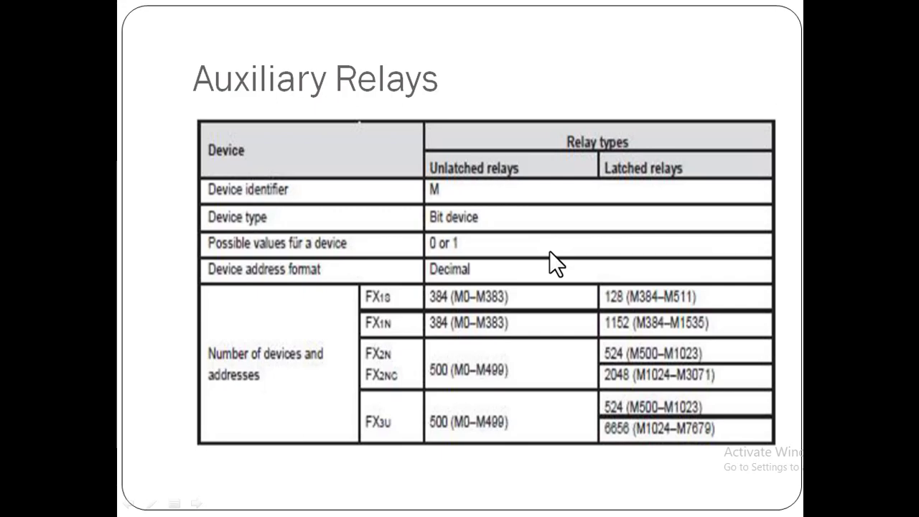
{"action": "mouse_move", "coordinate": [660, 175]}
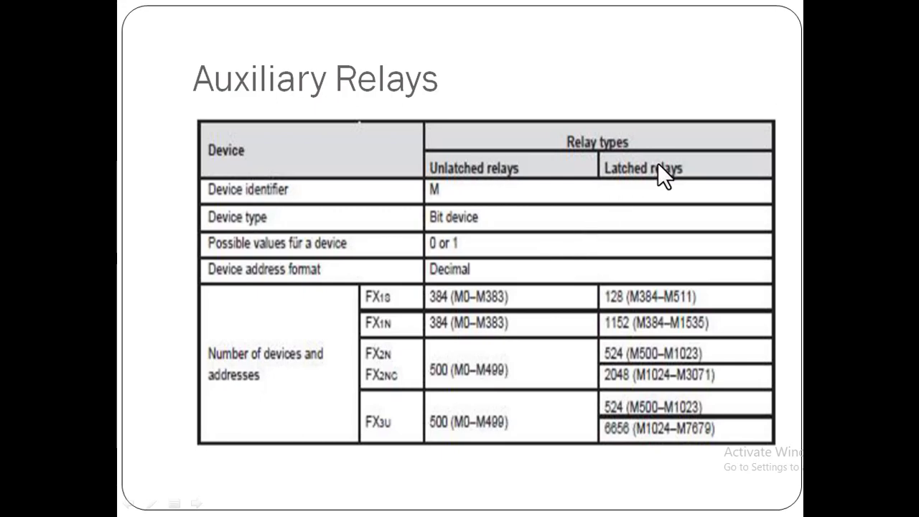
{"action": "mouse_move", "coordinate": [458, 178]}
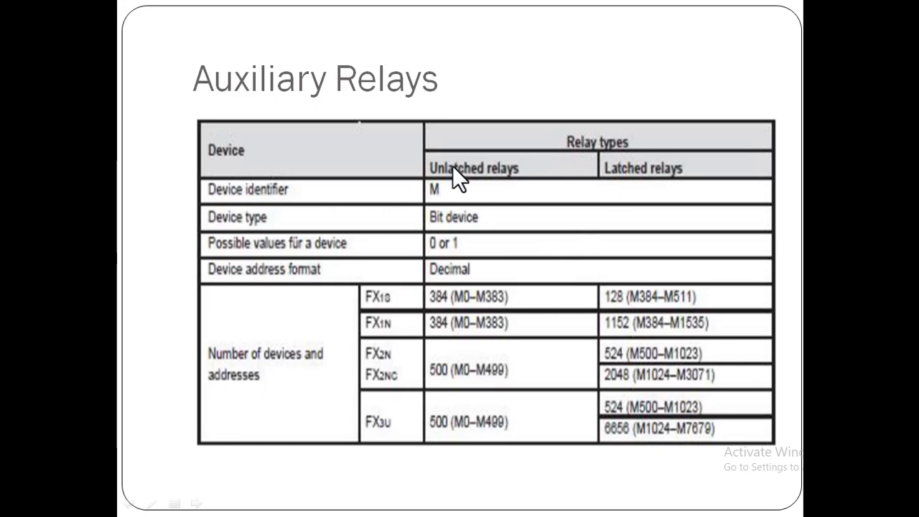
{"action": "mouse_move", "coordinate": [688, 183]}
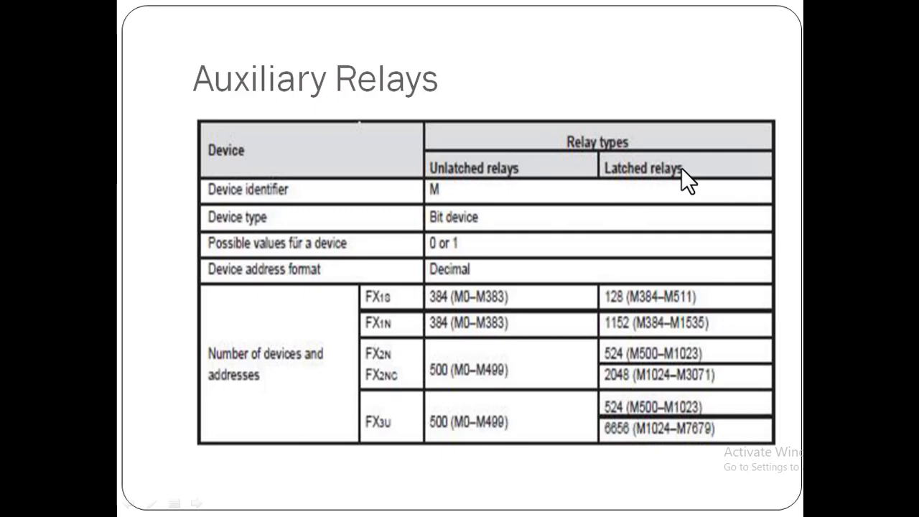
{"action": "mouse_move", "coordinate": [494, 213]}
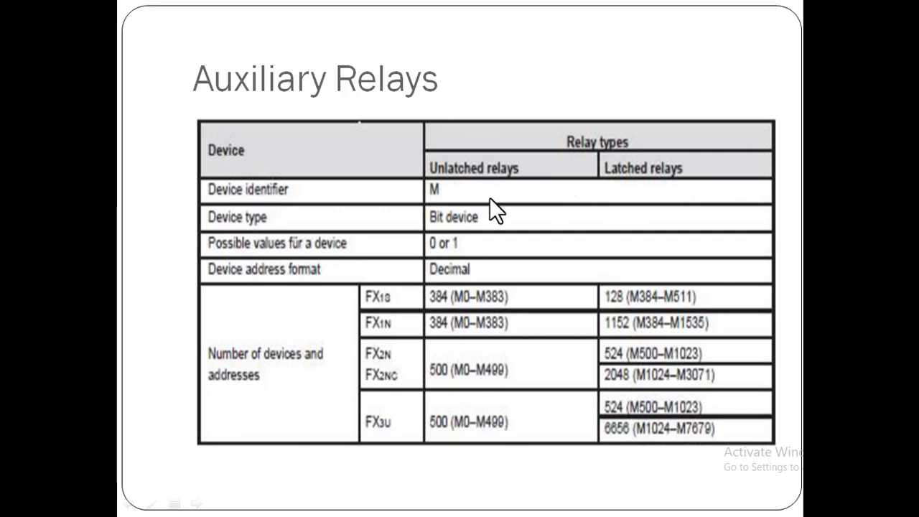
{"action": "mouse_move", "coordinate": [486, 194]}
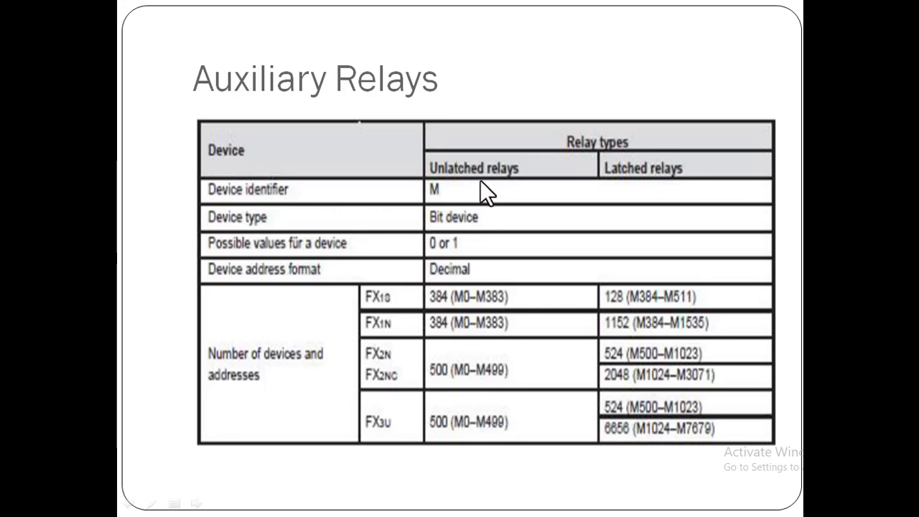
{"action": "mouse_move", "coordinate": [654, 188]}
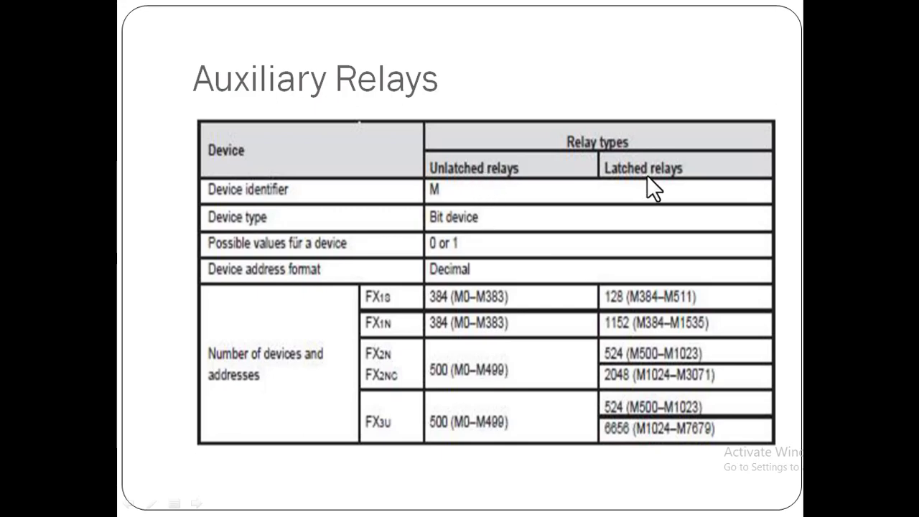
{"action": "mouse_move", "coordinate": [654, 185]}
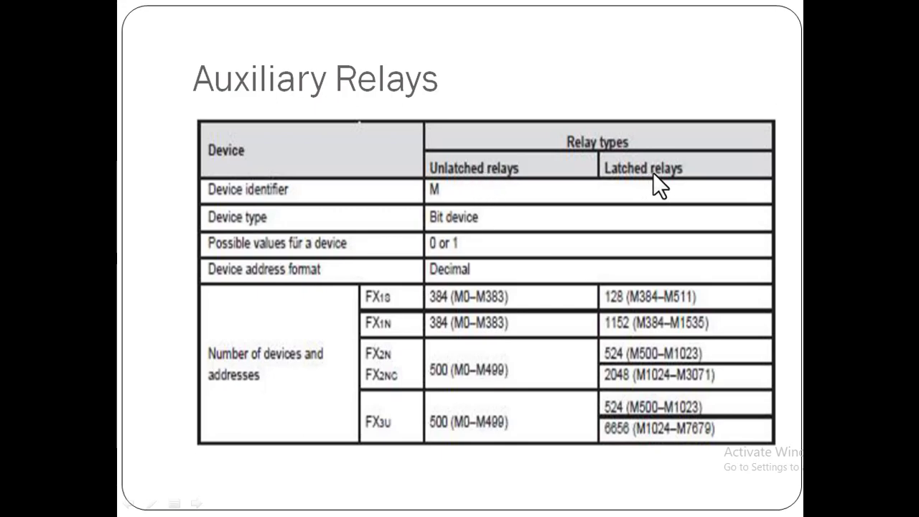
{"action": "mouse_move", "coordinate": [667, 184]}
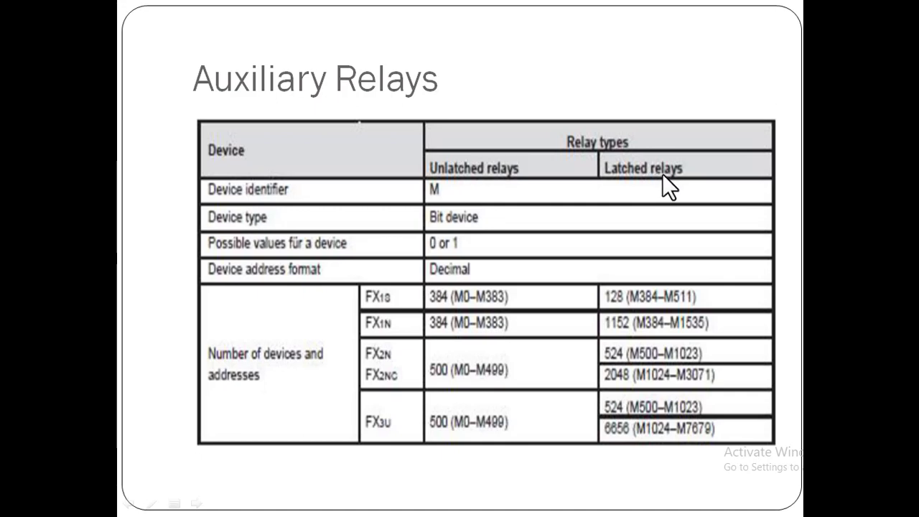
{"action": "mouse_move", "coordinate": [524, 218]}
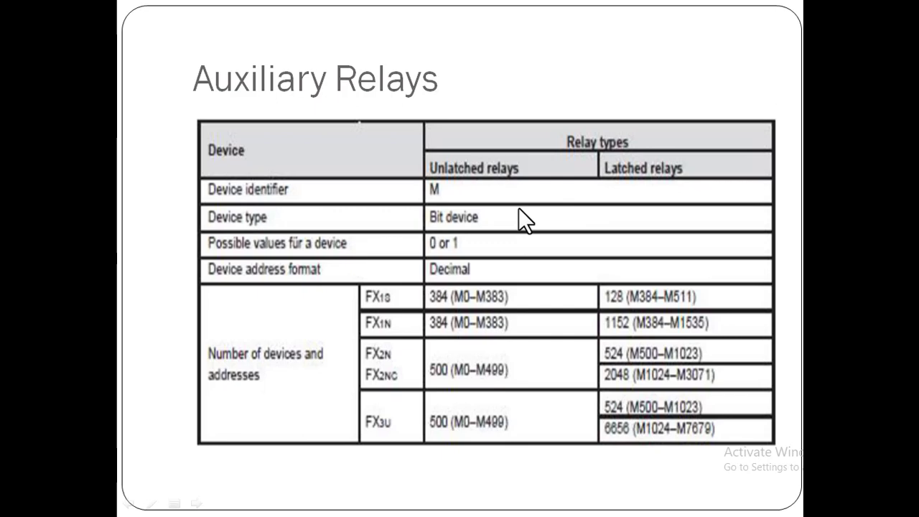
{"action": "mouse_move", "coordinate": [488, 185]}
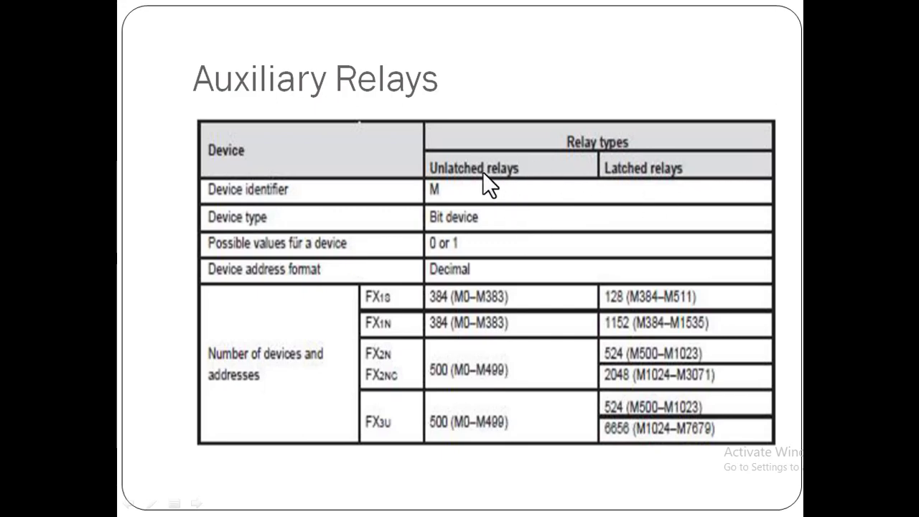
{"action": "mouse_move", "coordinate": [543, 351]}
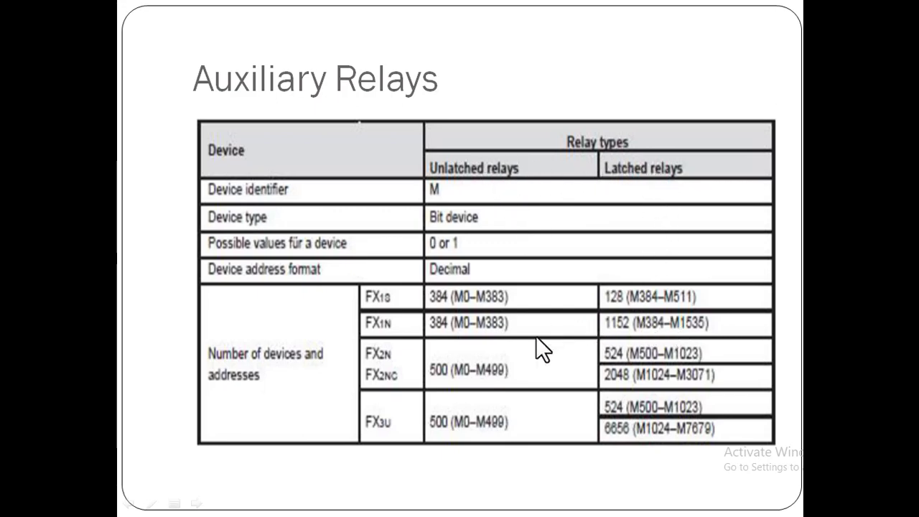
{"action": "mouse_move", "coordinate": [474, 337]}
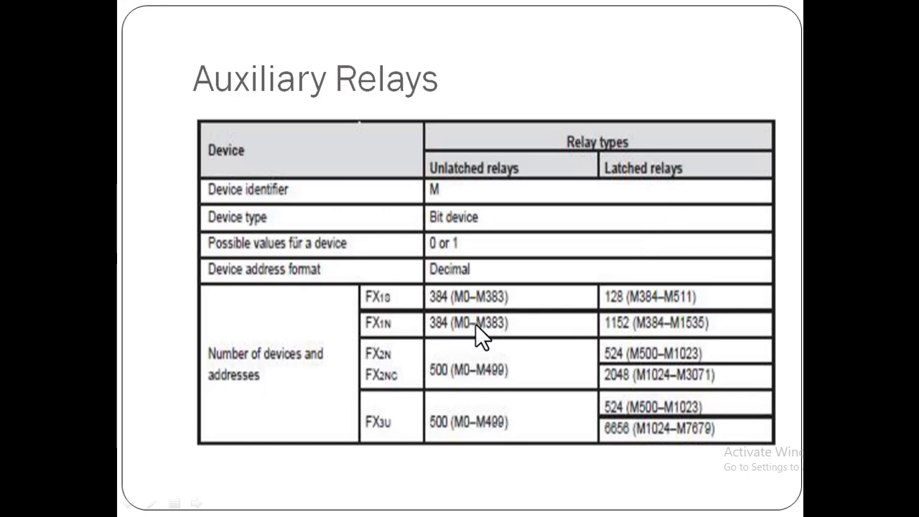
{"action": "mouse_move", "coordinate": [510, 343]}
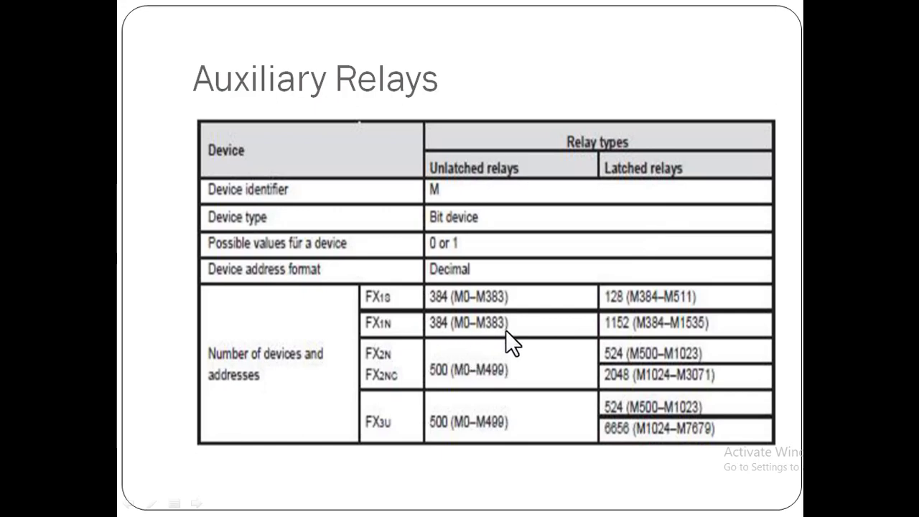
{"action": "mouse_move", "coordinate": [554, 336]}
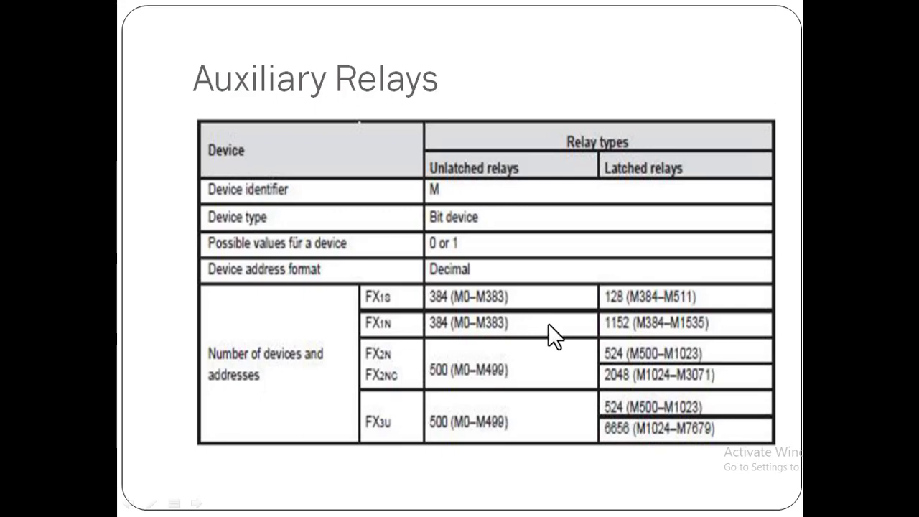
{"action": "mouse_move", "coordinate": [548, 345]}
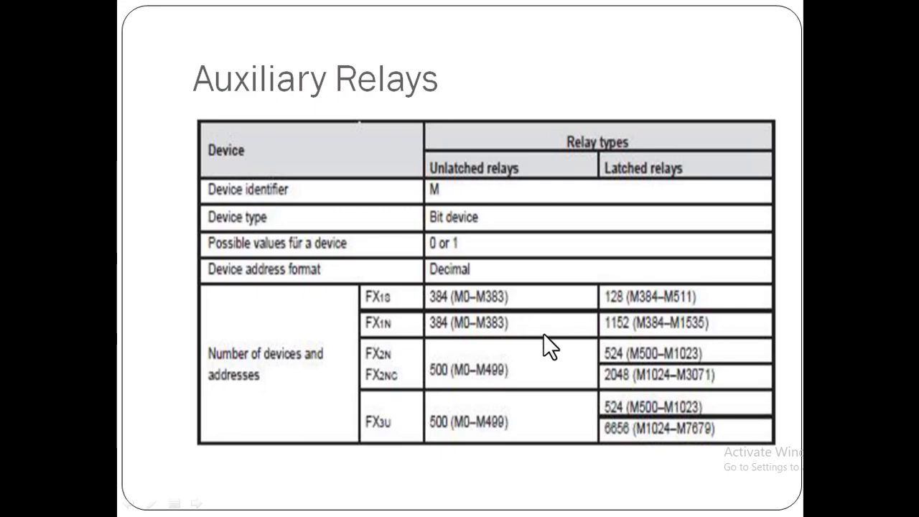
{"action": "mouse_move", "coordinate": [624, 376]}
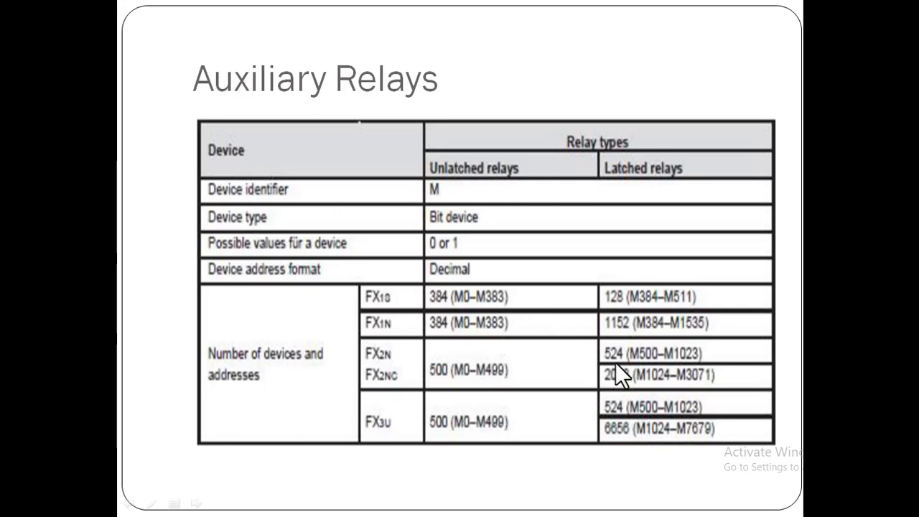